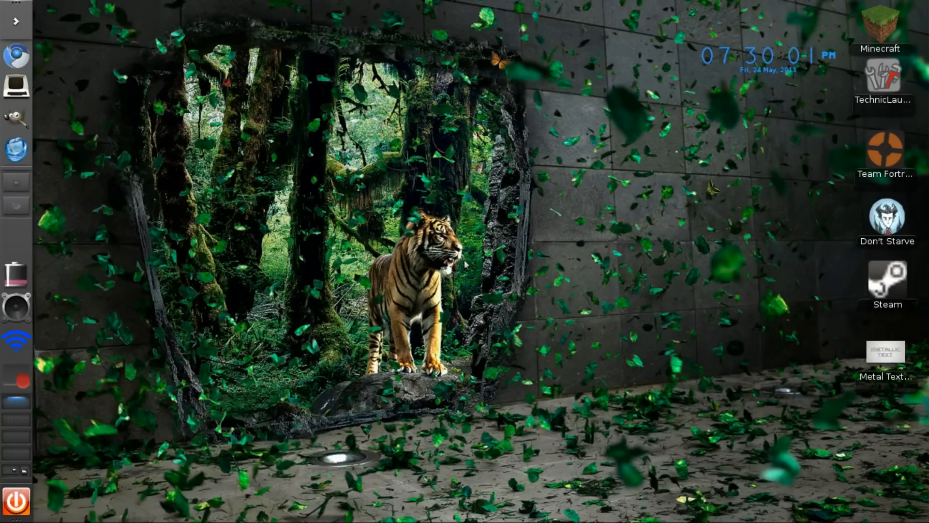
mouse_move(313, 251)
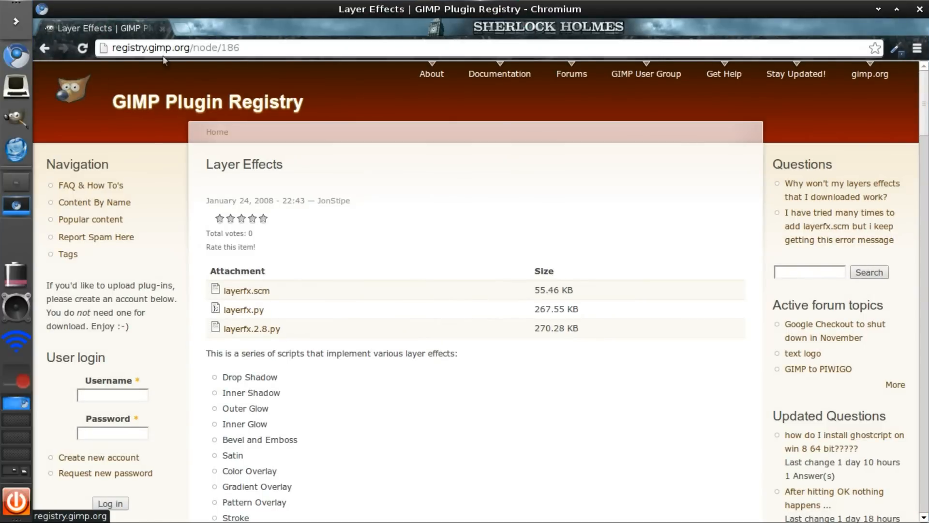
mouse_move(246, 290)
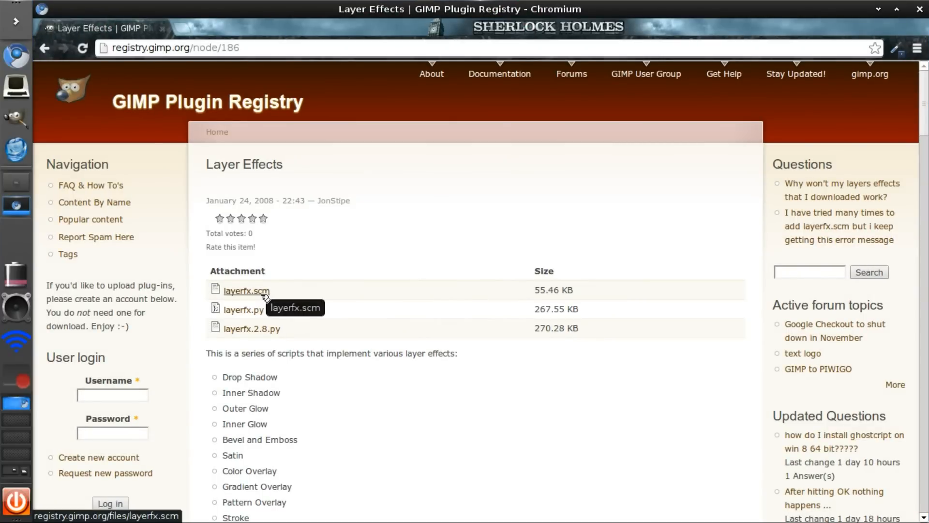
Step: Download layerfx.scm from the Layer Effects page at registry.gimp.org/node/186
left_click(246, 290)
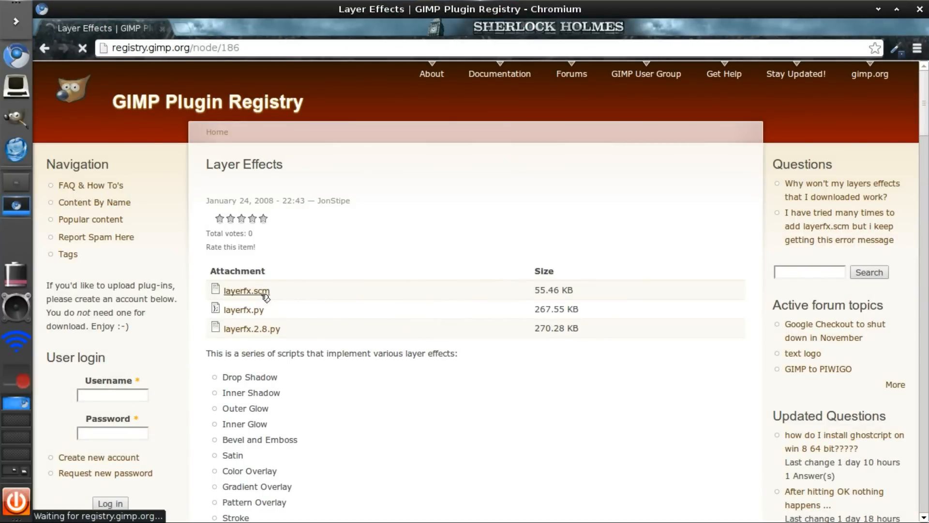
left_click(246, 290)
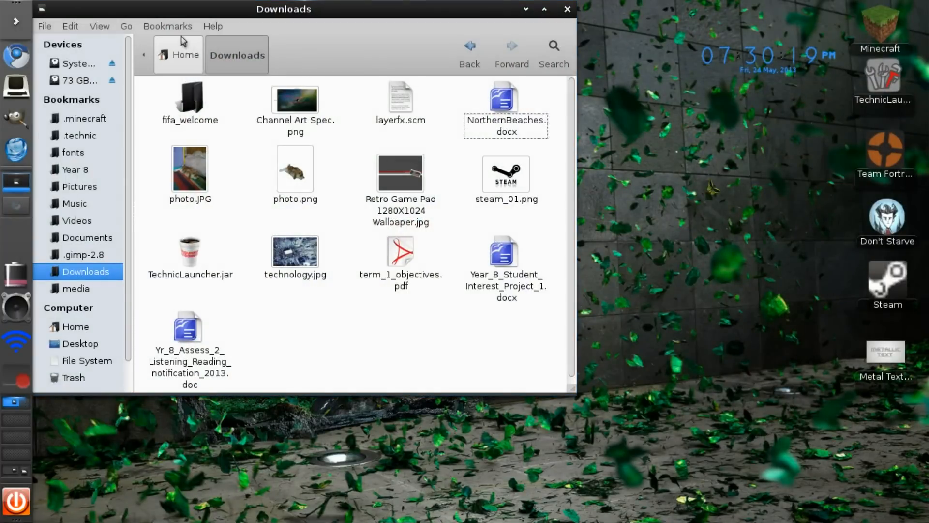
Step: Copy layerfx.scm from the home Downloads folder
left_click(179, 55)
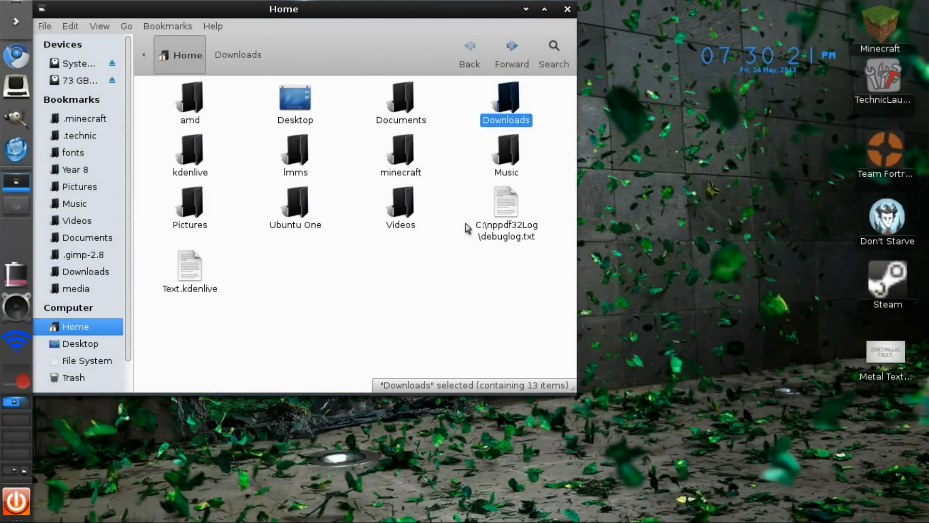
double_click(505, 100)
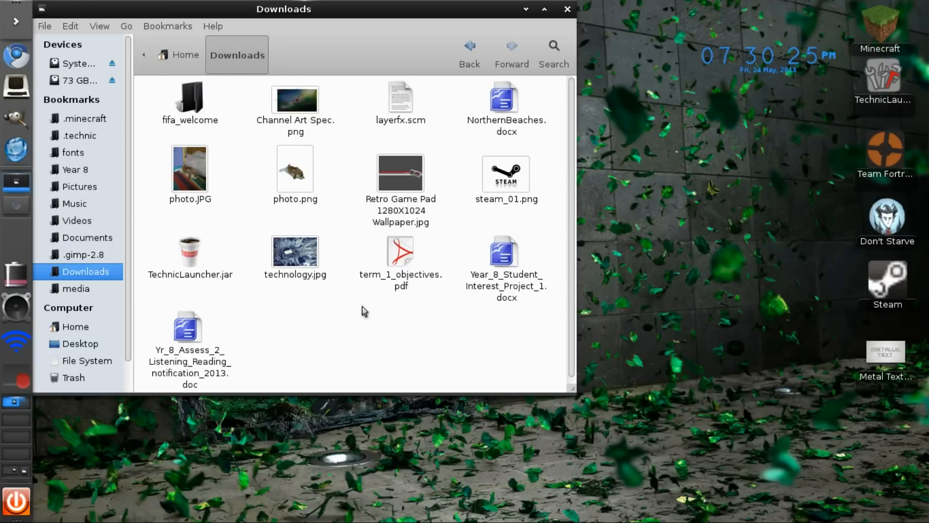
mouse_move(438, 115)
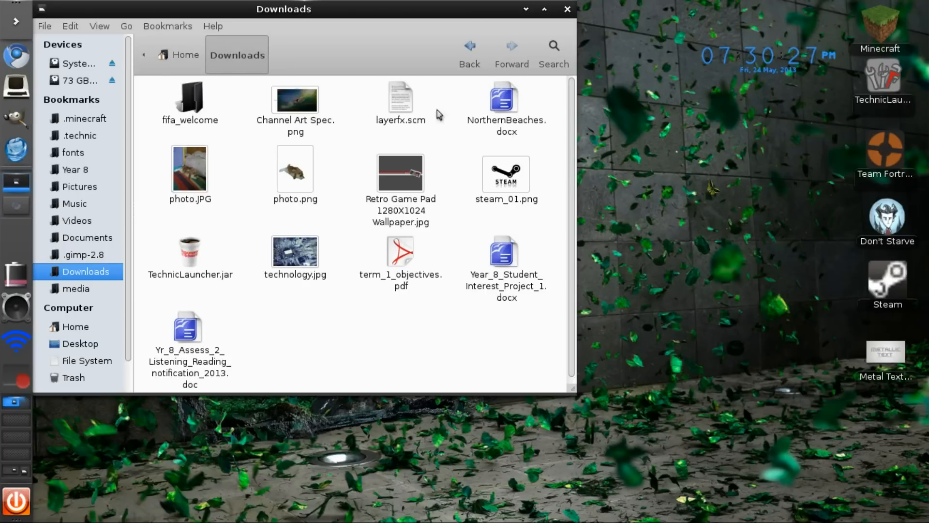
right_click(401, 98)
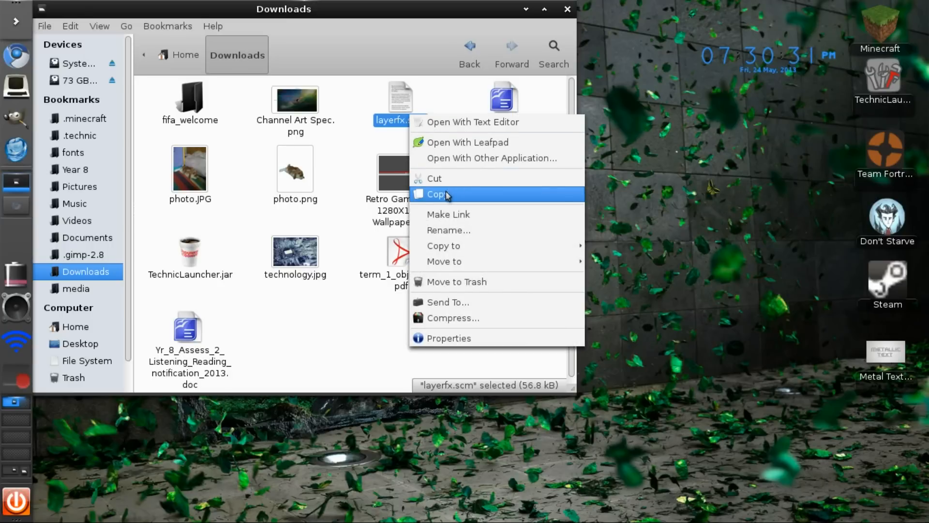
left_click(84, 254)
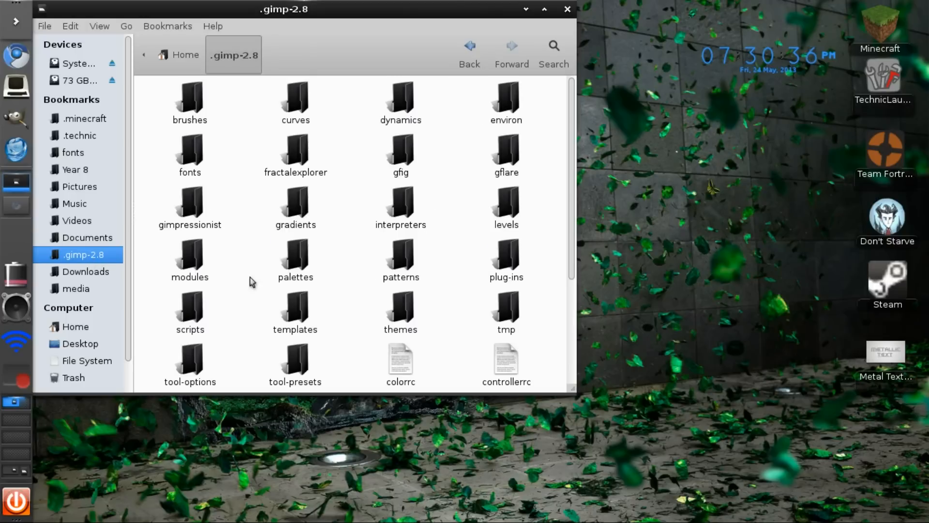
mouse_move(199, 320)
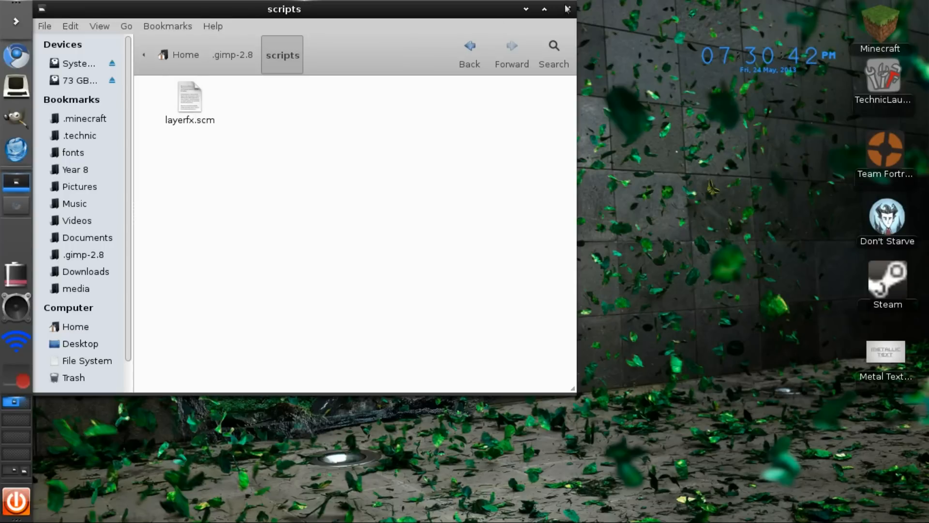
Step: Close the file manager window once layerfx.scm is in .gimp-2.8/scripts
left_click(565, 9)
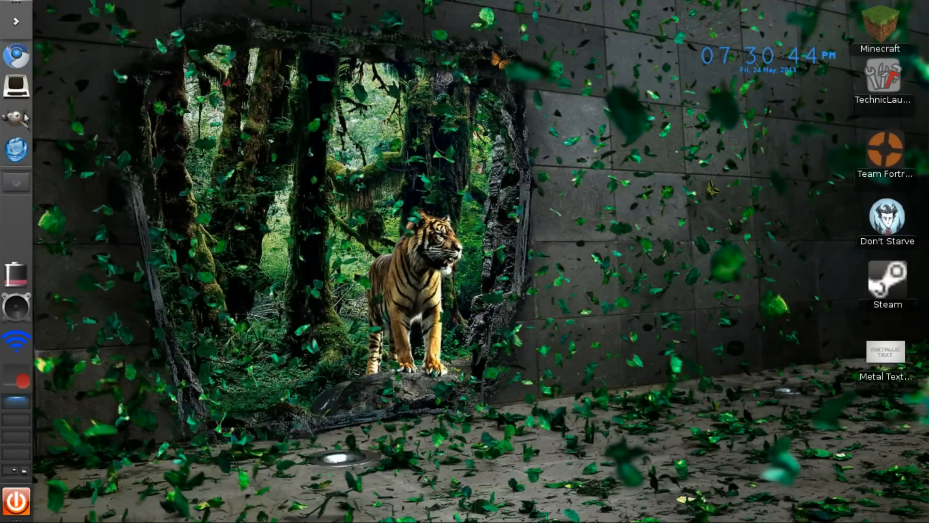
left_click(15, 119)
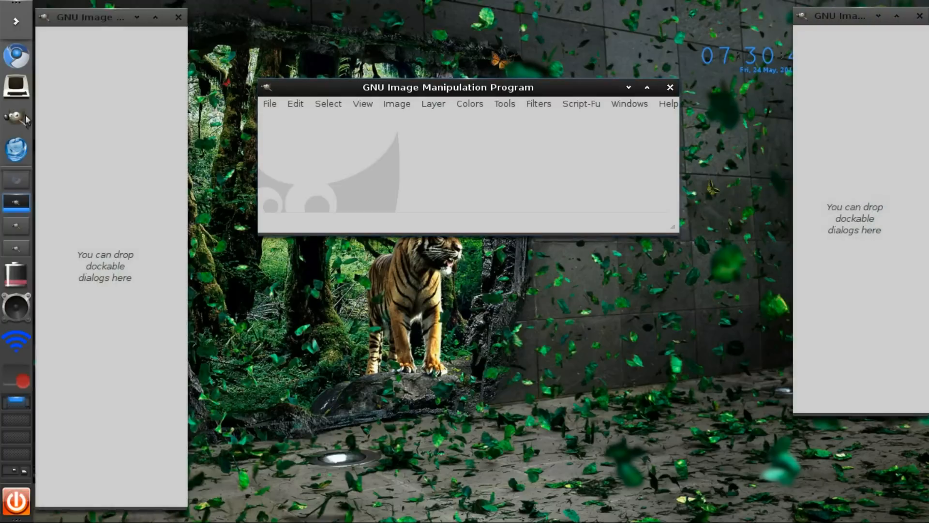
left_click(581, 104)
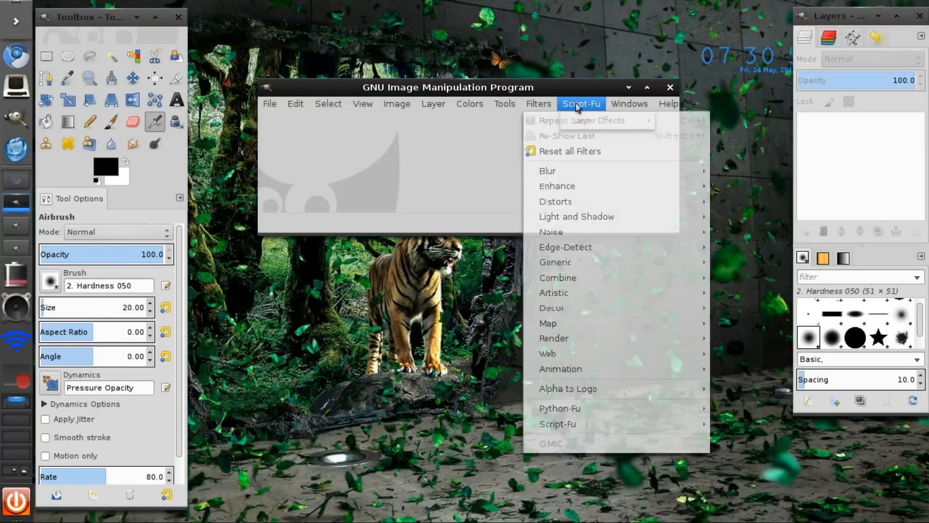
left_click(629, 103)
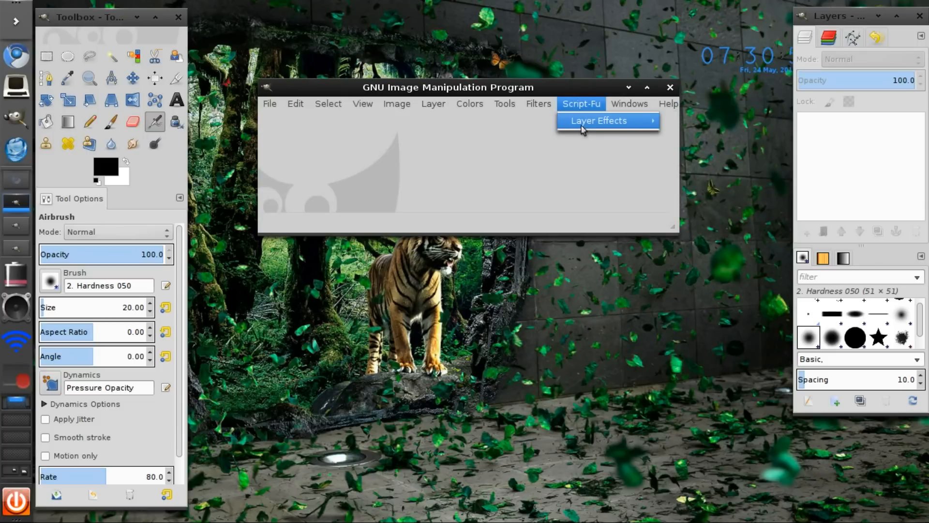
left_click(639, 195)
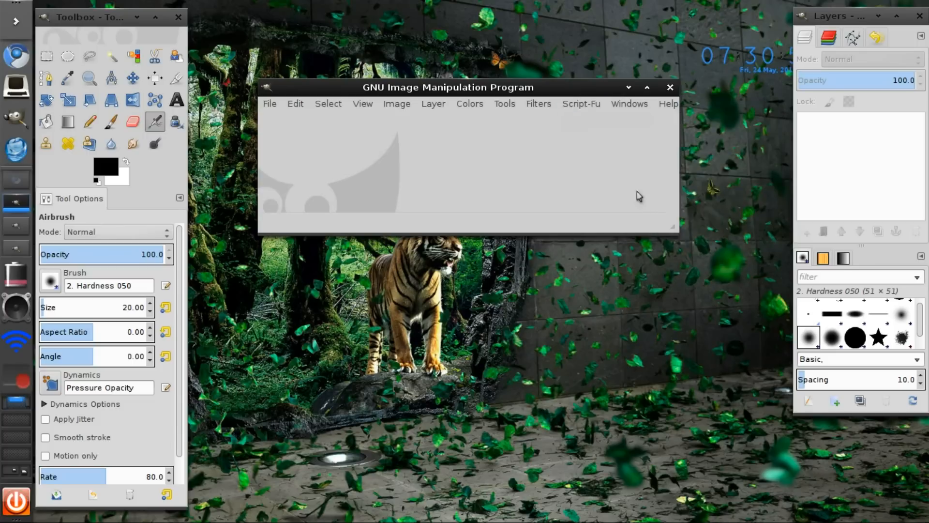
mouse_move(671, 96)
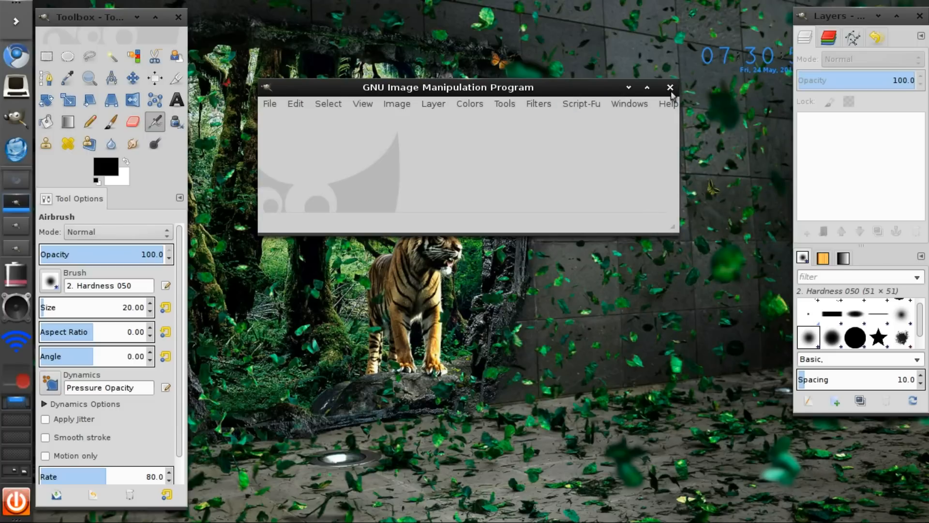
left_click(670, 87)
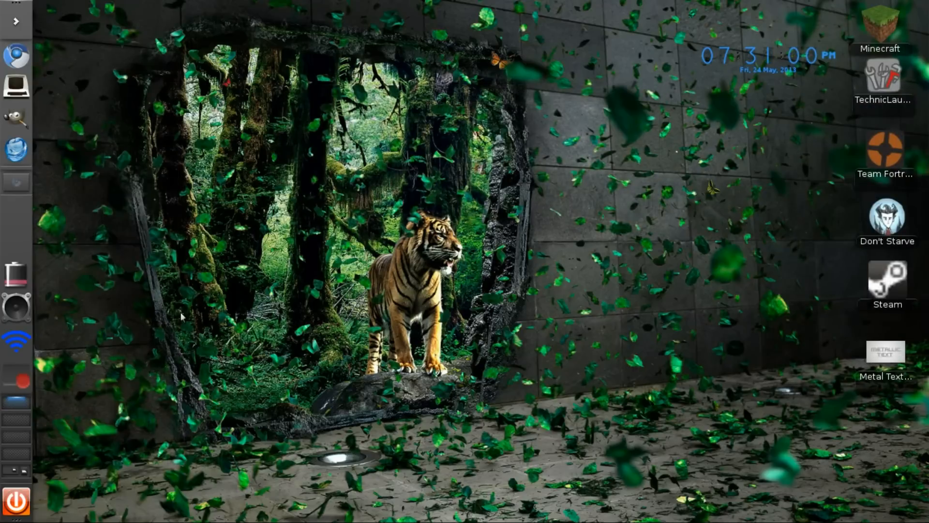
mouse_move(153, 239)
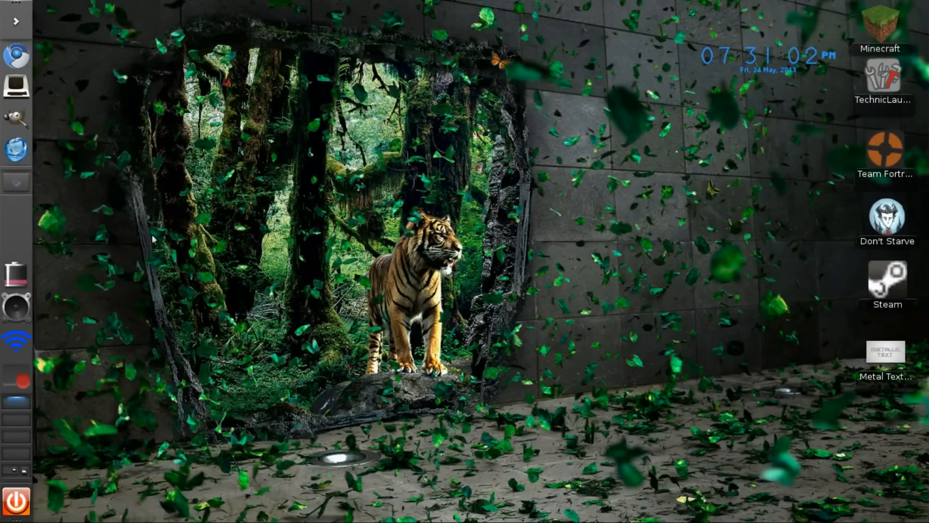